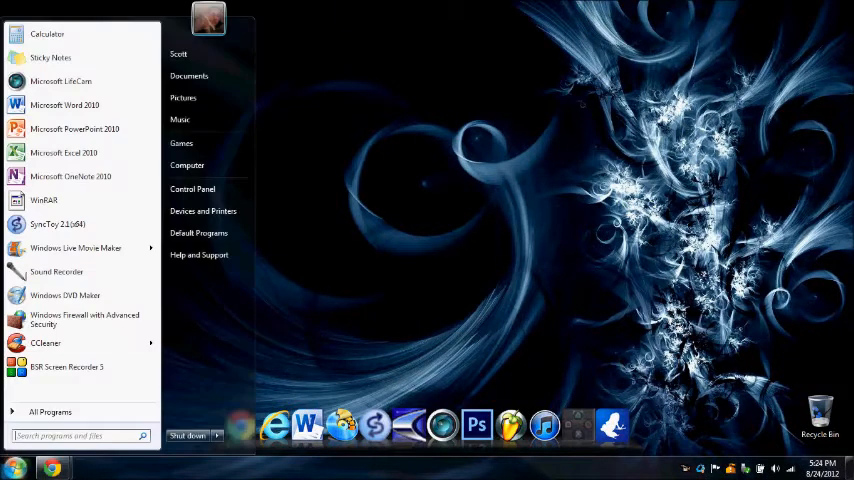
Step: Open the Downloads folder containing the Pirates of the Caribbean On Stranger Tides folder
{"action": "left_click", "coordinate": [188, 164]}
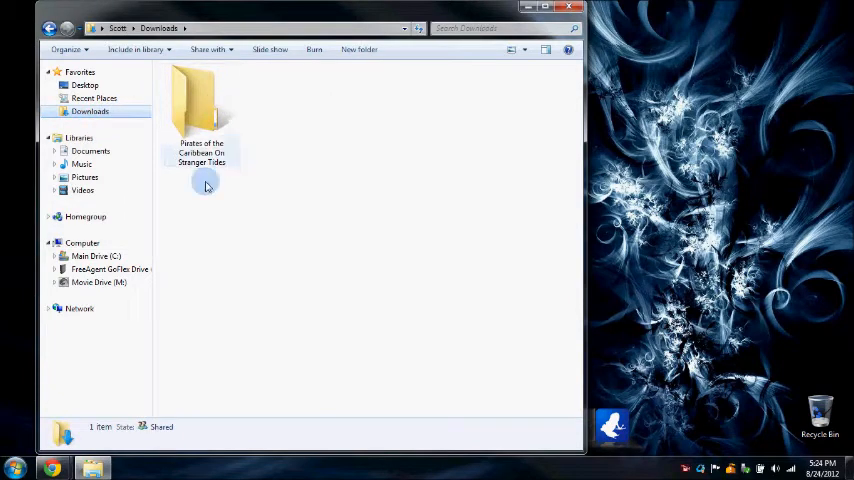
{"action": "double_click", "coordinate": [200, 104]}
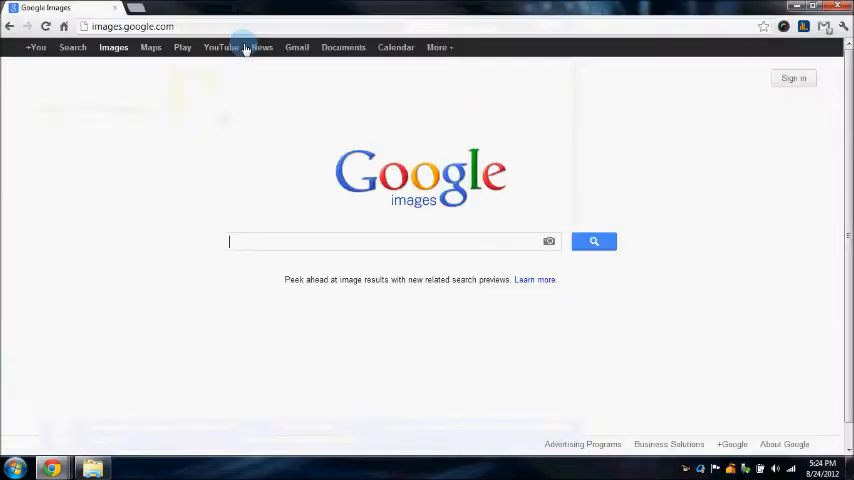
Step: Search Google Images for 'pirates of the carribean on stranger tides' and save the poster result into Pictures
{"action": "type", "text": "pirates of the carribean on stranger tides"}
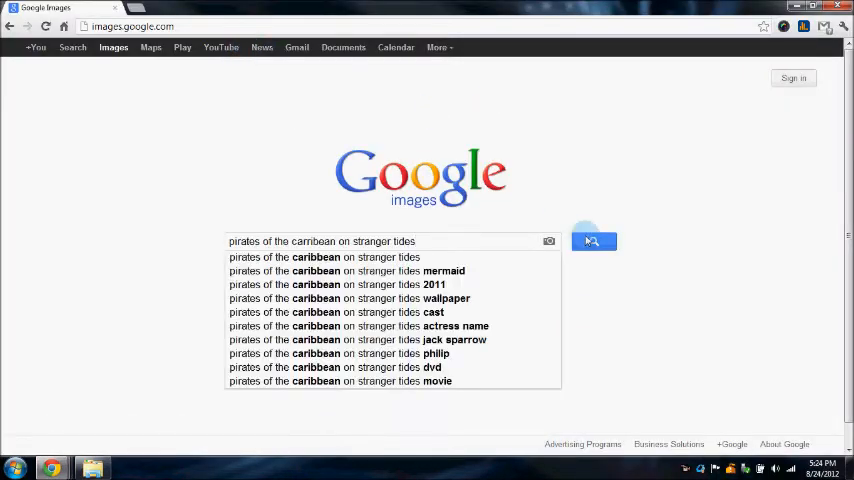
{"action": "left_click", "coordinate": [594, 240]}
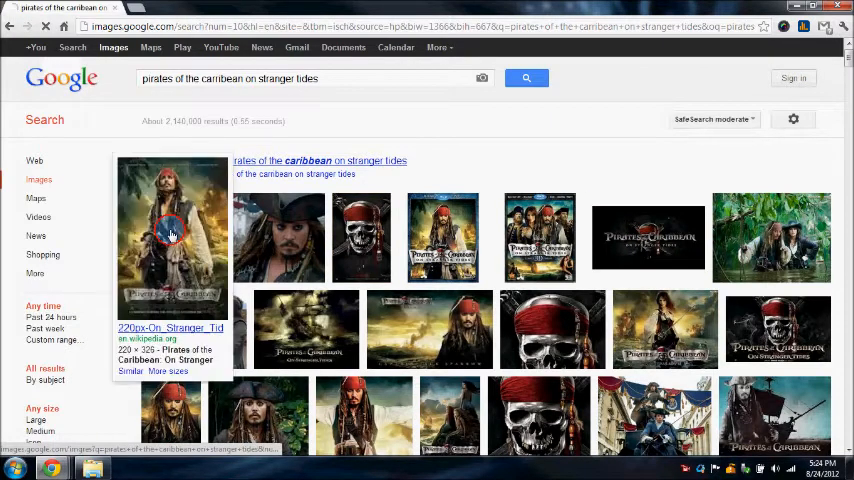
{"action": "left_click", "coordinate": [172, 236]}
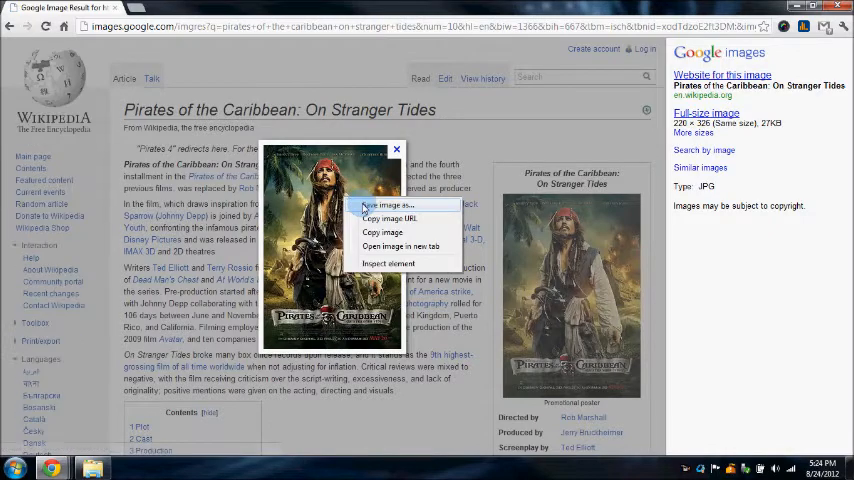
{"action": "left_click", "coordinate": [384, 206]}
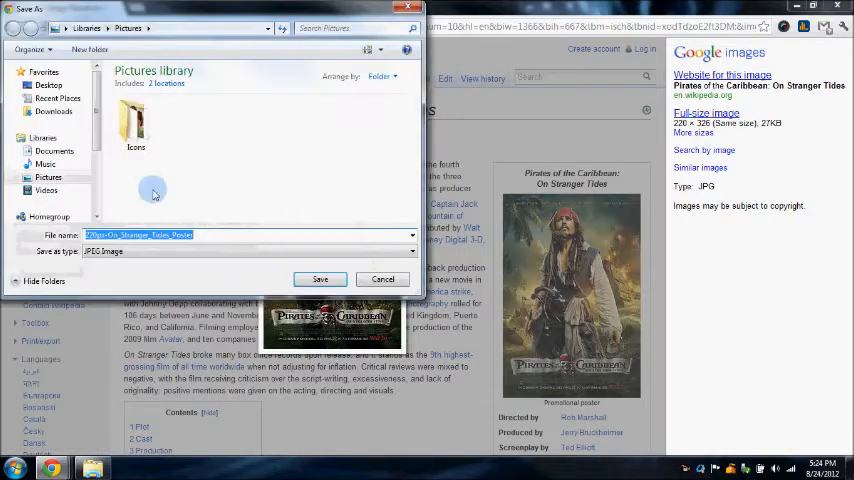
{"action": "left_click", "coordinate": [320, 280]}
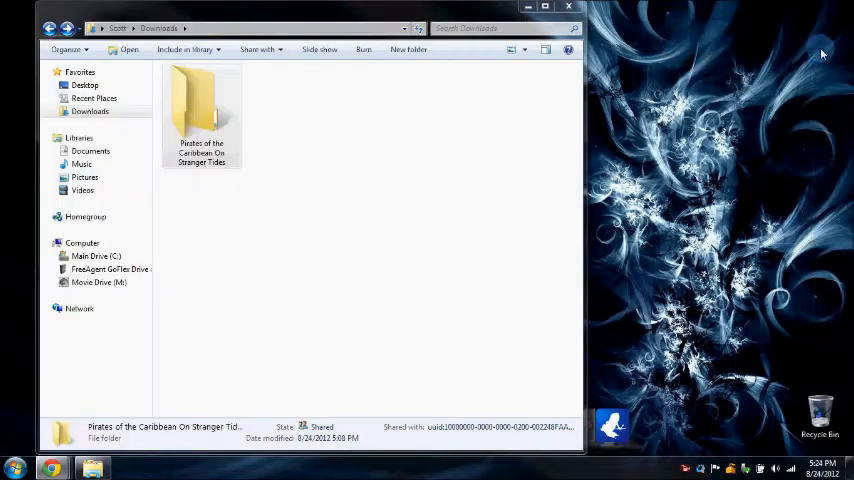
{"action": "mouse_move", "coordinate": [248, 80]}
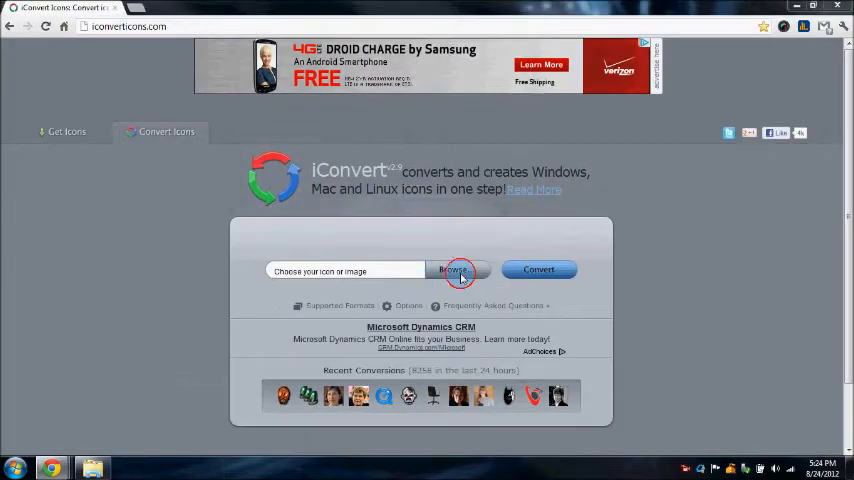
Step: Convert the saved poster jpg into icons and download the Windows .ico version
{"action": "left_click", "coordinate": [454, 270]}
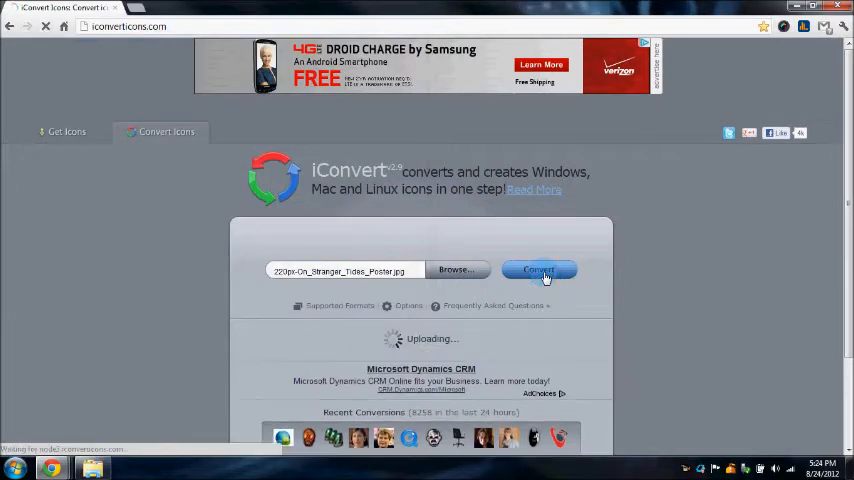
{"action": "left_click", "coordinate": [540, 270]}
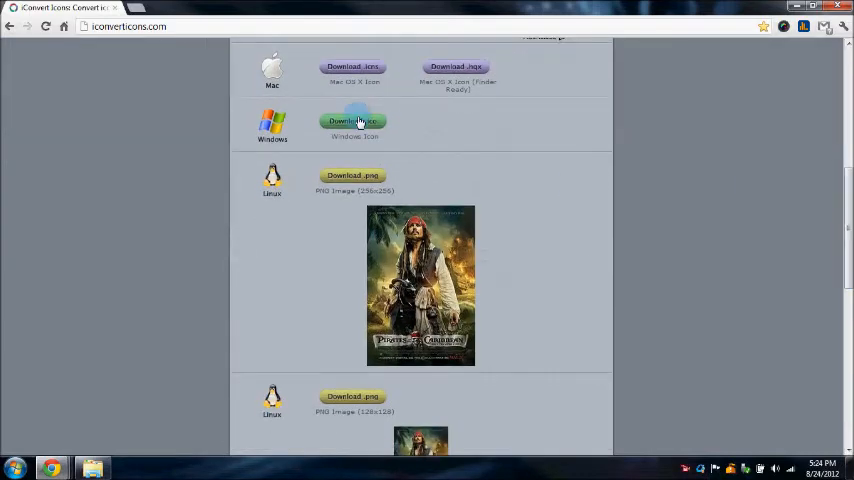
{"action": "left_click", "coordinate": [352, 120]}
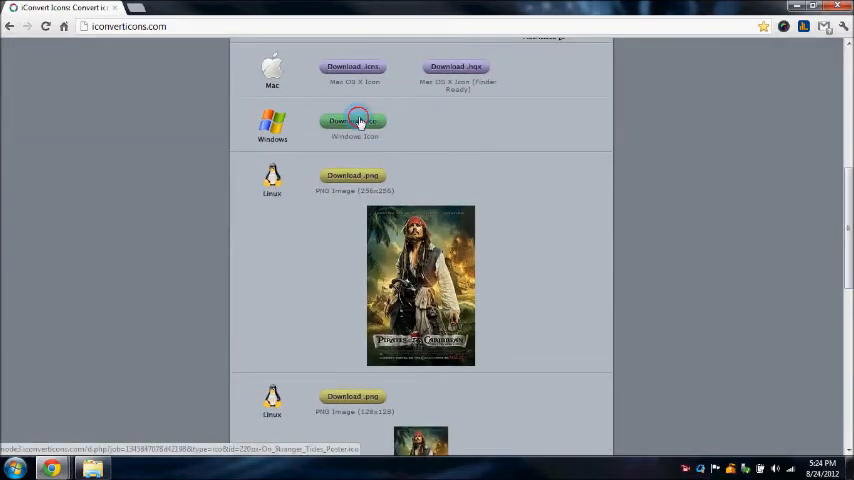
{"action": "left_click", "coordinate": [352, 120]}
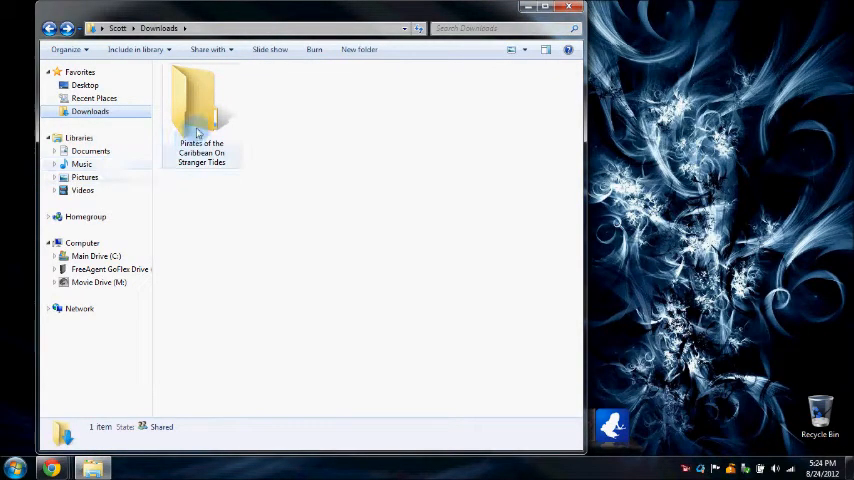
Step: Via folder Properties > Customize > Change Icon, browse to the downloaded poster .ico and apply it
{"action": "right_click", "coordinate": [196, 116]}
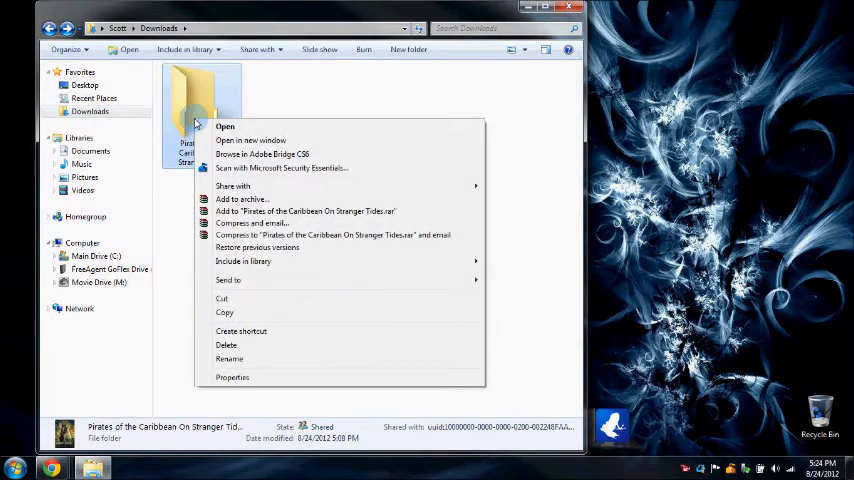
{"action": "left_click", "coordinate": [232, 376]}
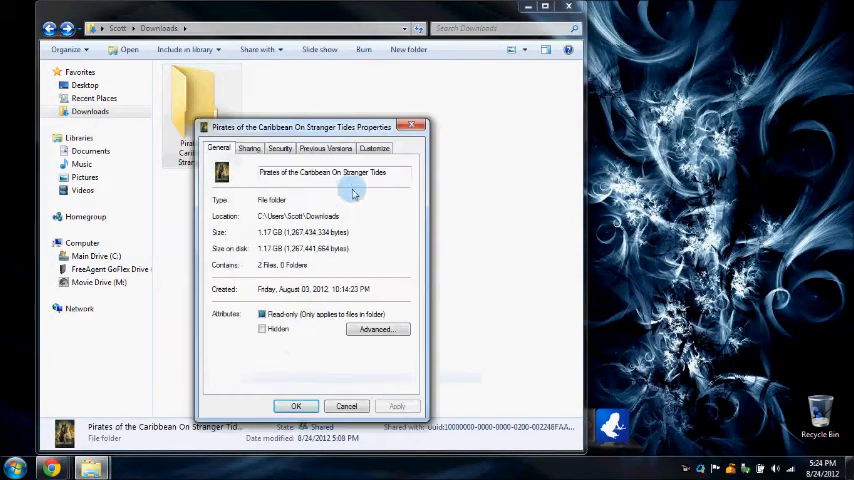
{"action": "left_click", "coordinate": [374, 148]}
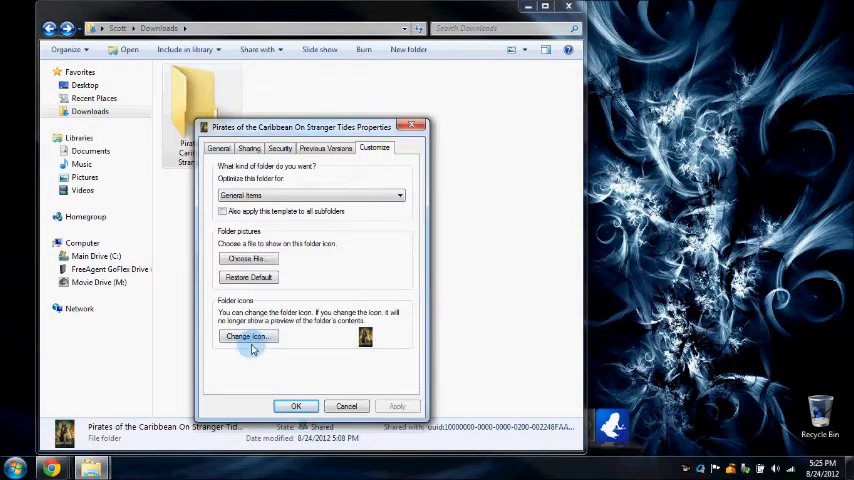
{"action": "left_click", "coordinate": [248, 336]}
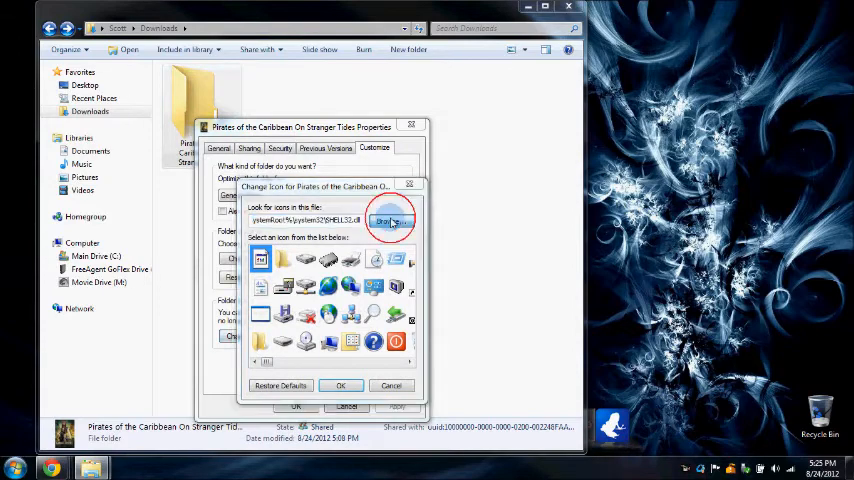
{"action": "left_click", "coordinate": [390, 220]}
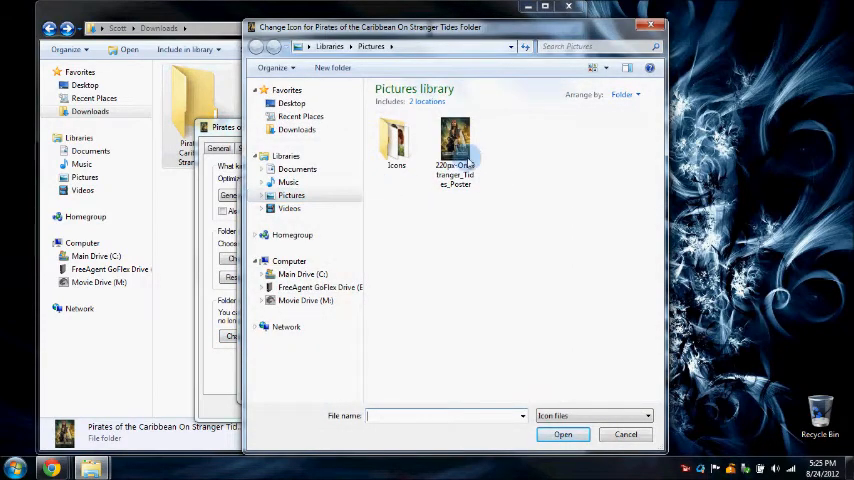
{"action": "left_click", "coordinate": [456, 150]}
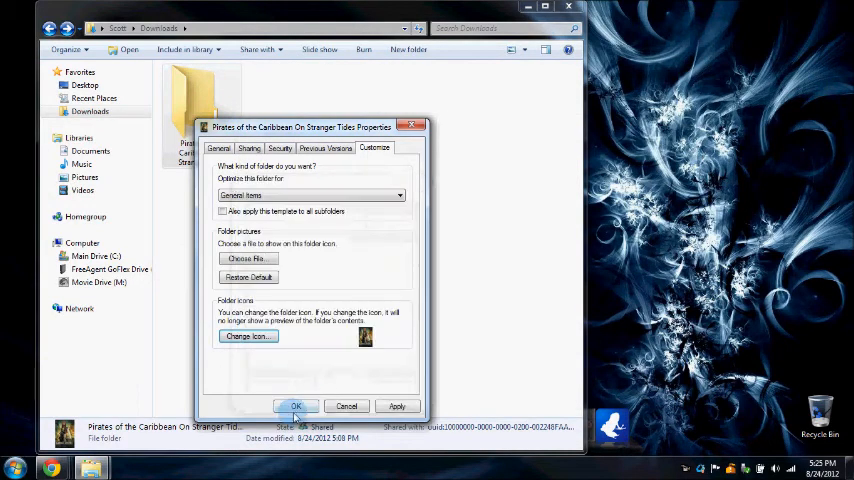
{"action": "left_click", "coordinate": [296, 406]}
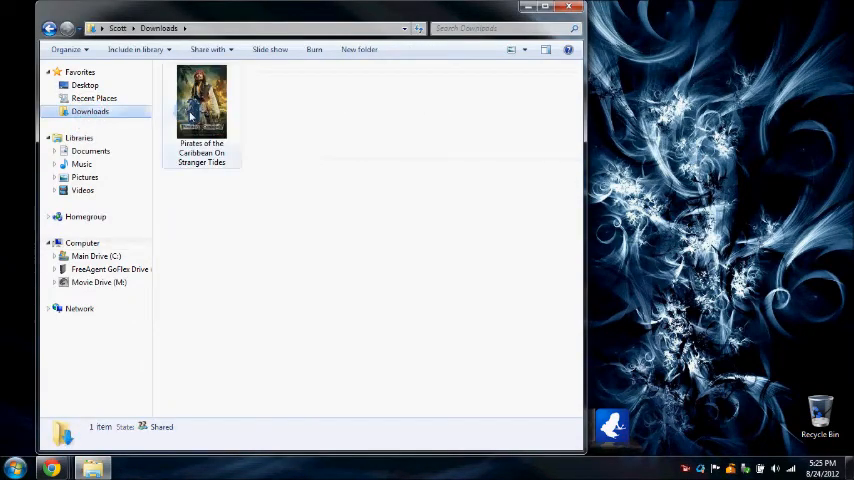
Step: Open the Pirates of the Caribbean folder with its new poster icon to view the movie file
{"action": "double_click", "coordinate": [200, 100]}
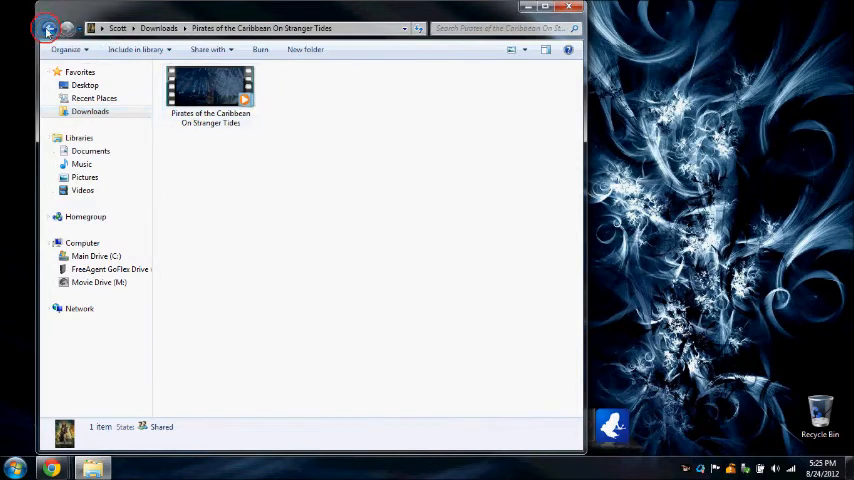